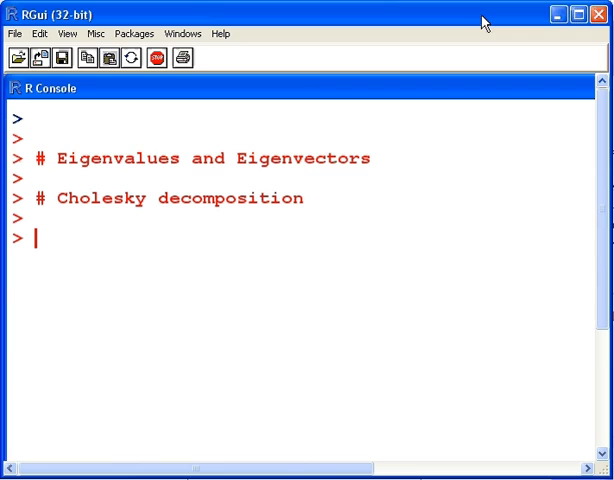
{"action": "mouse_move", "coordinate": [352, 132]}
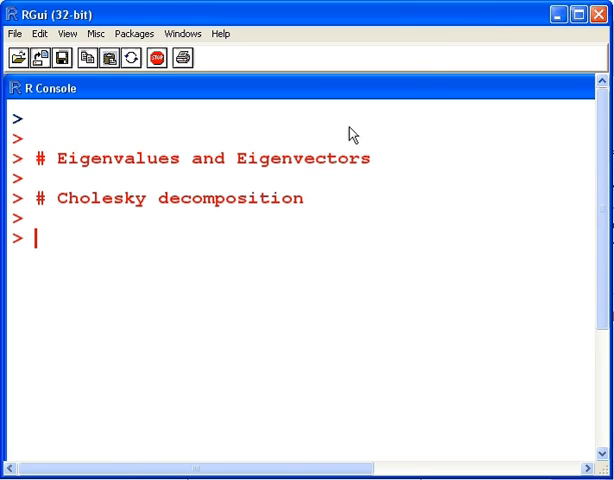
- Print matrix A and run eigen(A) to list its eigenvalues and eigenvectors
{"action": "double_click", "coordinate": [100, 198]}
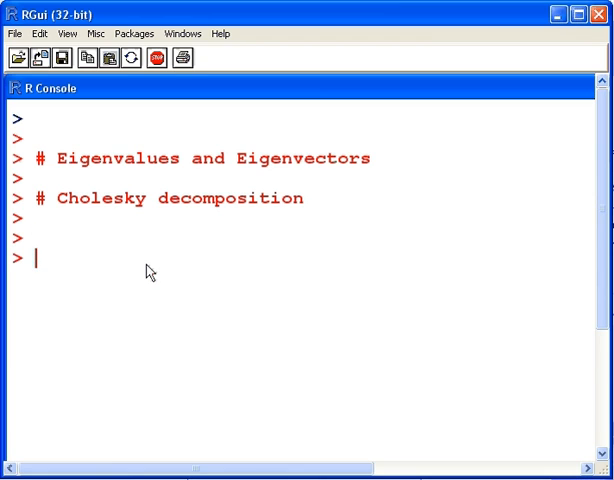
{"action": "key", "text": "Return"}
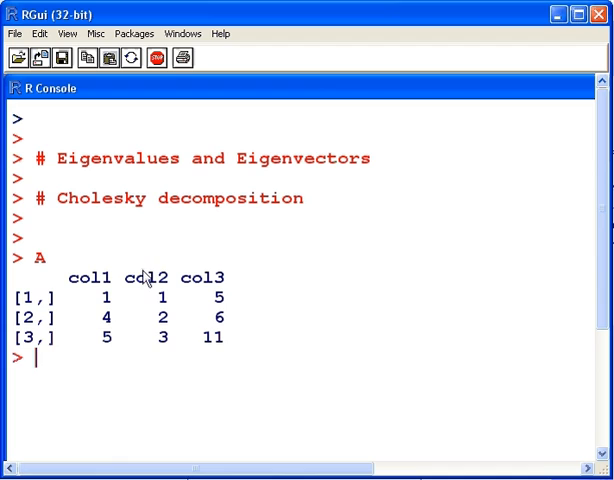
{"action": "mouse_move", "coordinate": [138, 286]}
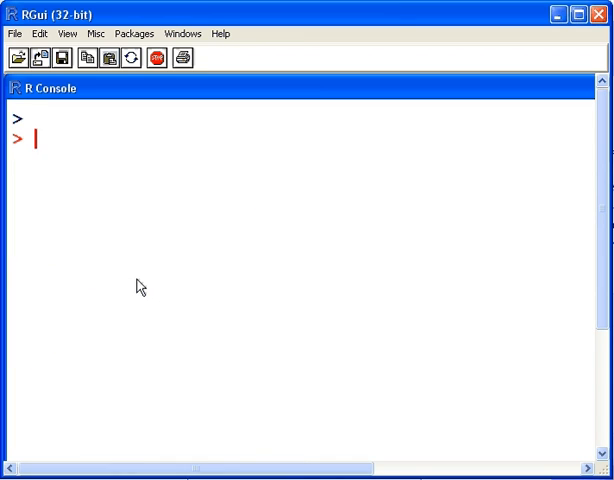
{"action": "type", "text": "eigen("}
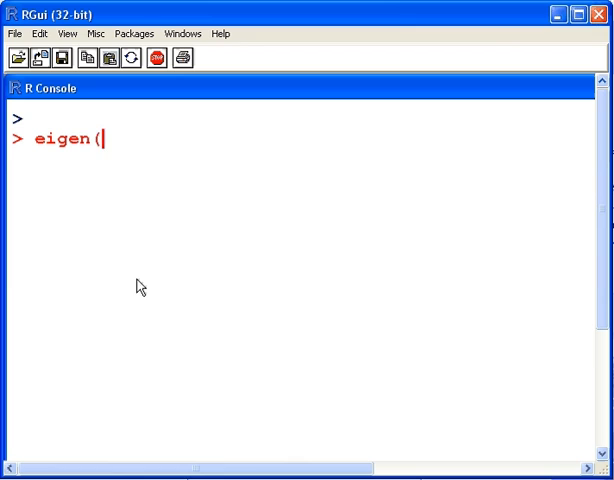
{"action": "type", "text": "A)"}
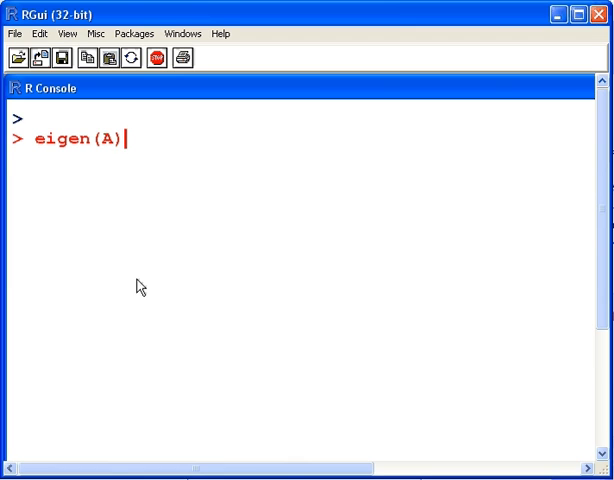
{"action": "key", "text": "Return"}
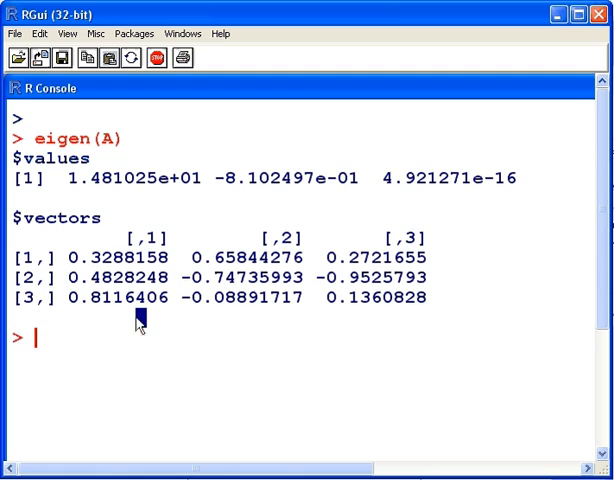
{"action": "mouse_move", "coordinate": [244, 316]}
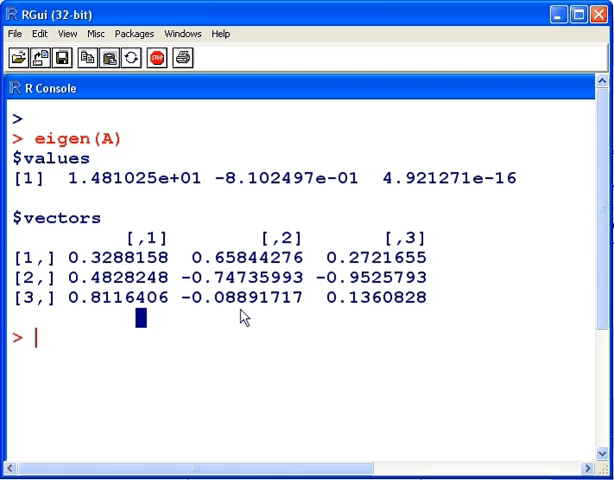
{"action": "mouse_move", "coordinate": [150, 318]}
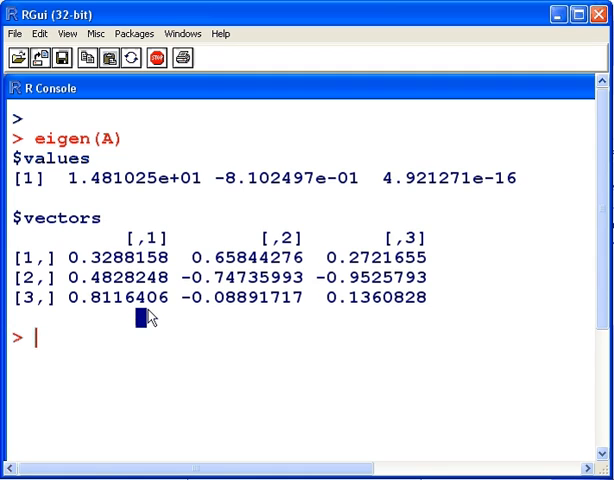
- Add a '# Normalization' comment and print eigen(A)$values alone
{"action": "type", "text": "# Norm"}
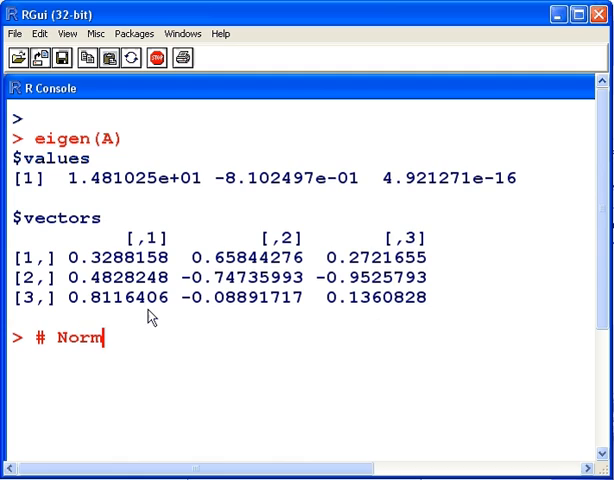
{"action": "type", "text": "ala"}
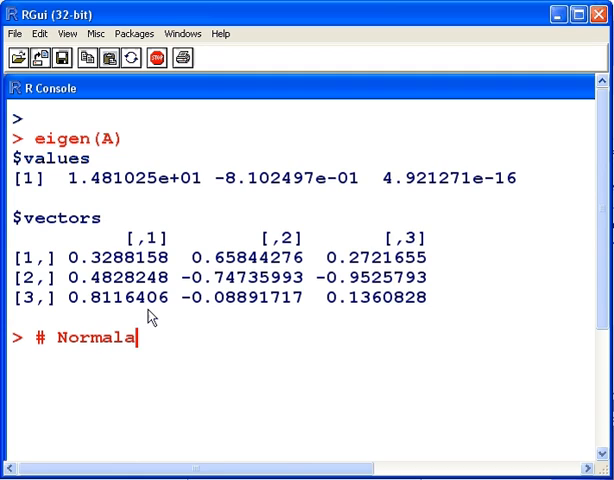
{"action": "type", "text": "zati"}
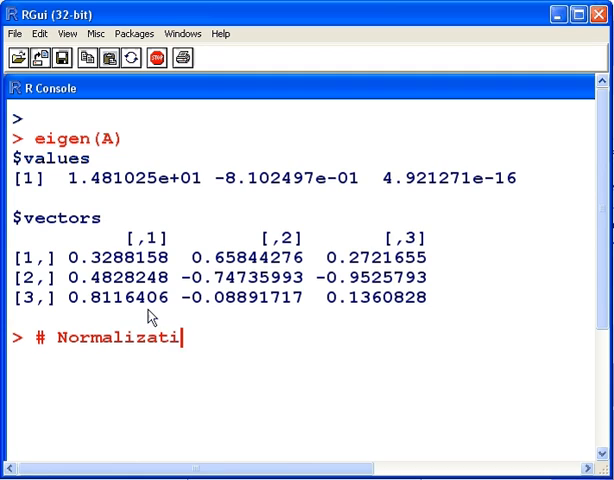
{"action": "key", "text": "Return"}
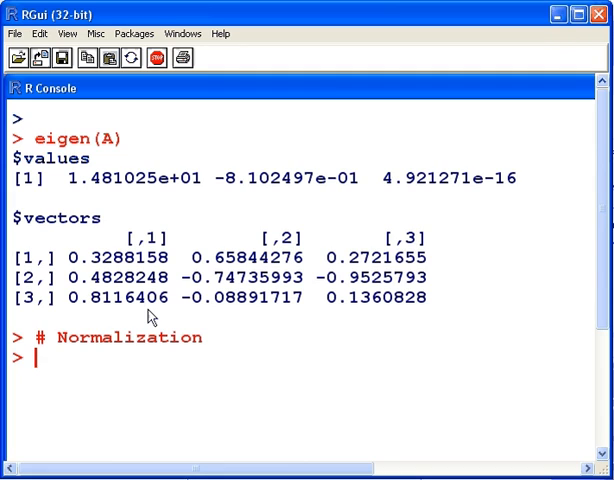
{"action": "mouse_move", "coordinate": [126, 276]}
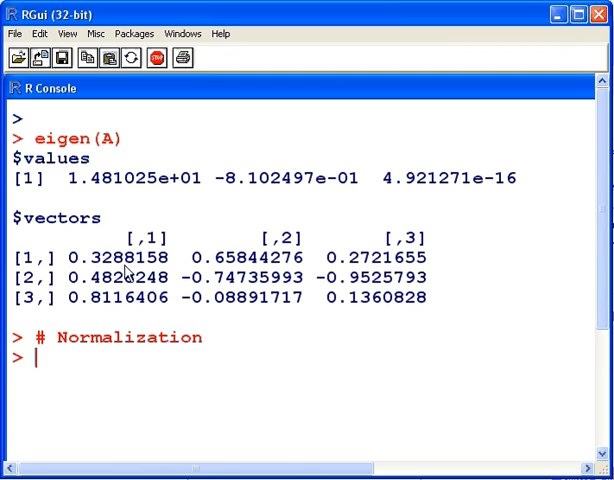
{"action": "type", "text": "eig"}
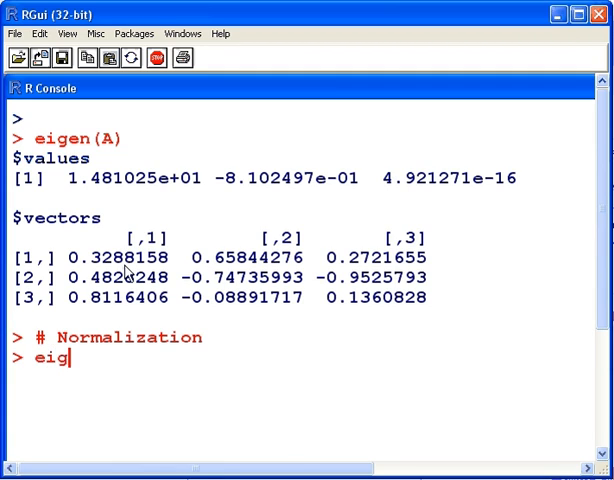
{"action": "type", "text": "en"}
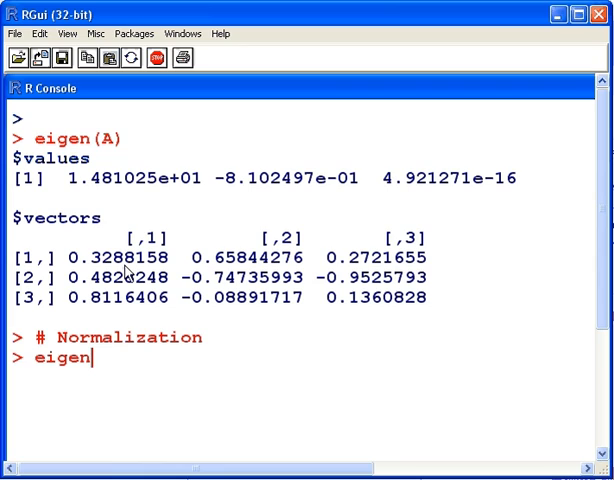
{"action": "type", "text": "(A)$"}
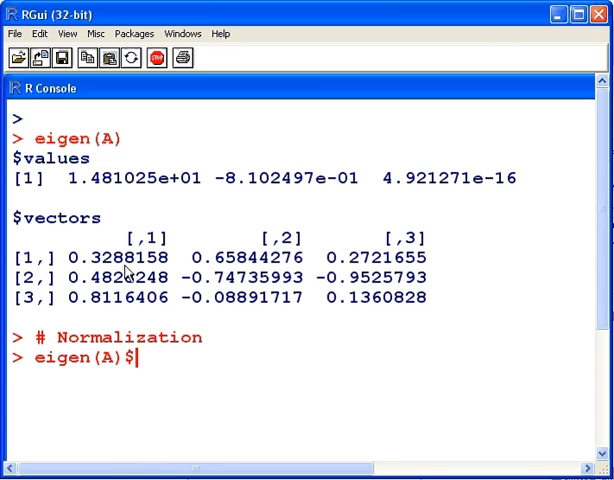
{"action": "type", "text": "val"}
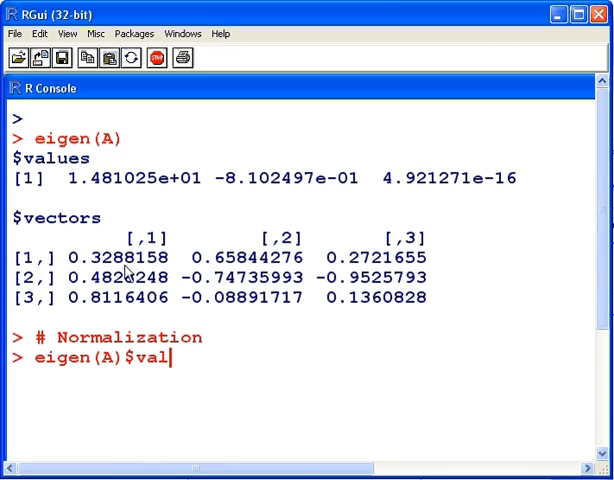
{"action": "type", "text": "ues"}
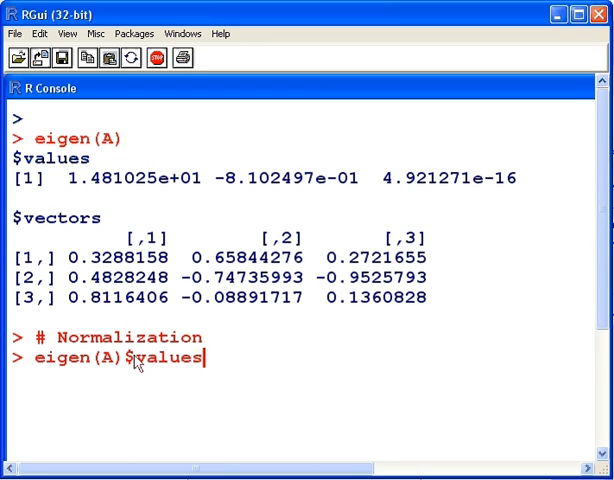
{"action": "key", "text": "Return"}
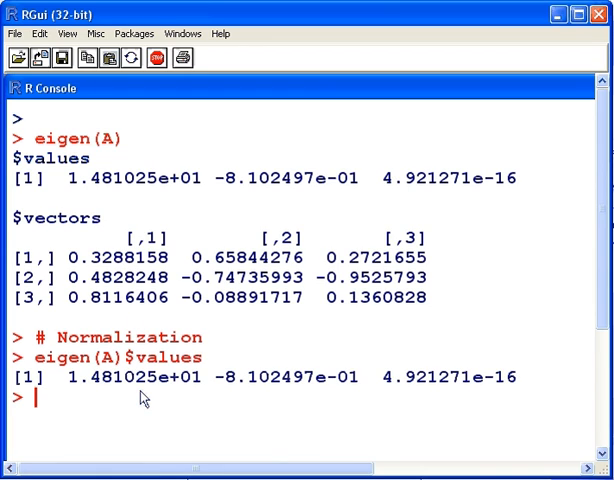
{"action": "mouse_move", "coordinate": [68, 352]}
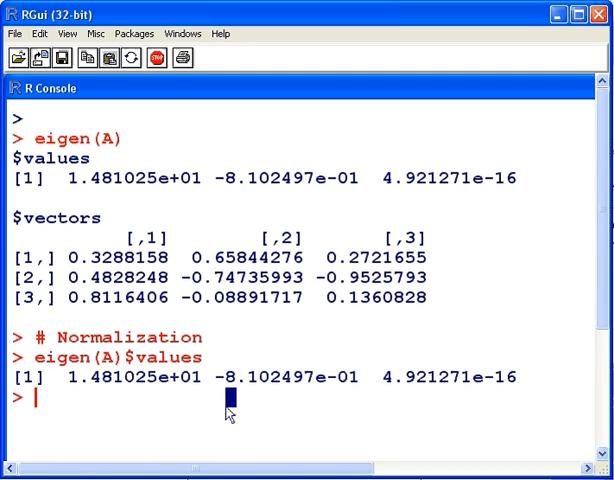
- Print eigen(A)$vectors to show the eigenvector matrix separately
{"action": "type", "text": "eigen(A)$value"}
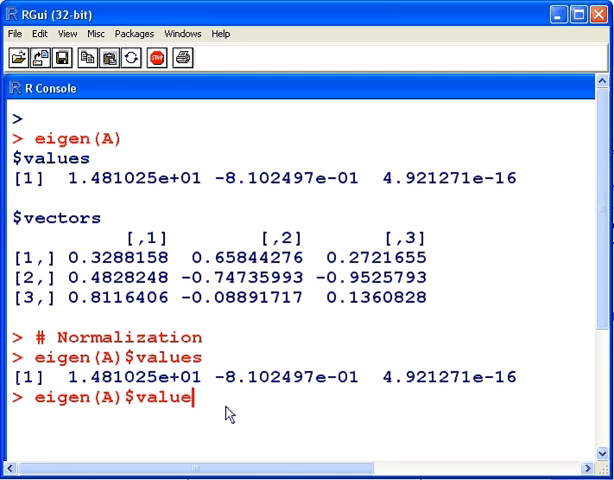
{"action": "type", "text": "vector"}
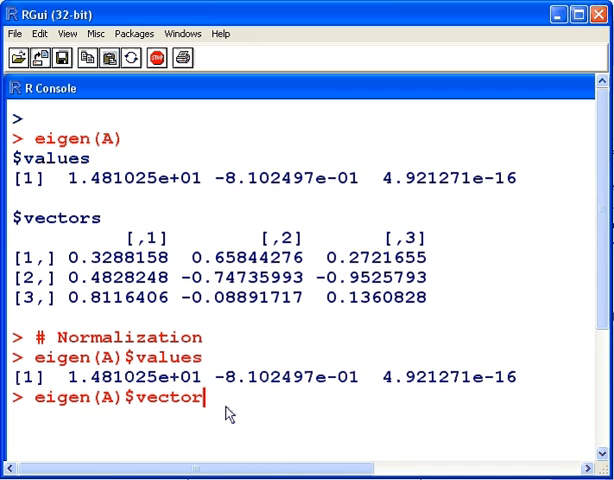
{"action": "key", "text": "Return"}
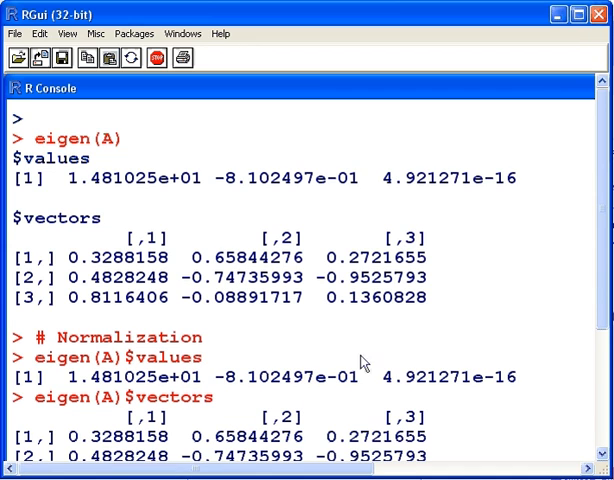
{"action": "scroll", "scroll_direction": "down", "scroll_amount": 3}
{"action": "type", "text": "# Used for Positive Definite Symmetric Matrix"}
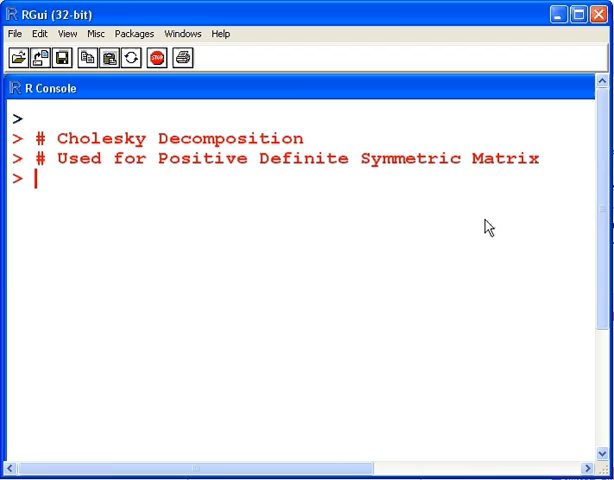
- Print matrix B and check B==t(B), returning all TRUE for symmetry
{"action": "type", "text": "B"}
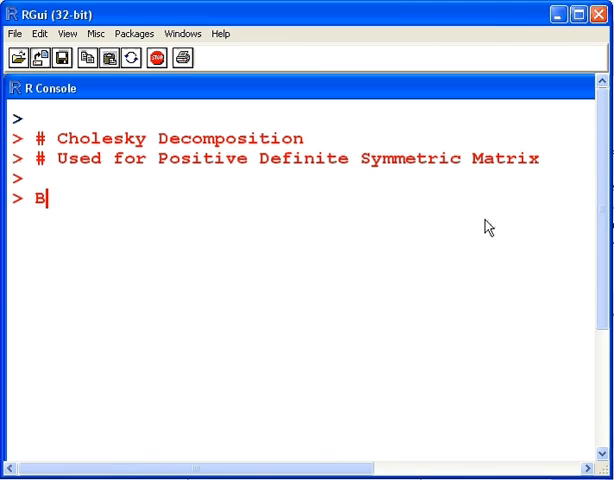
{"action": "key", "text": "Return"}
{"action": "type", "text": "t(B)"}
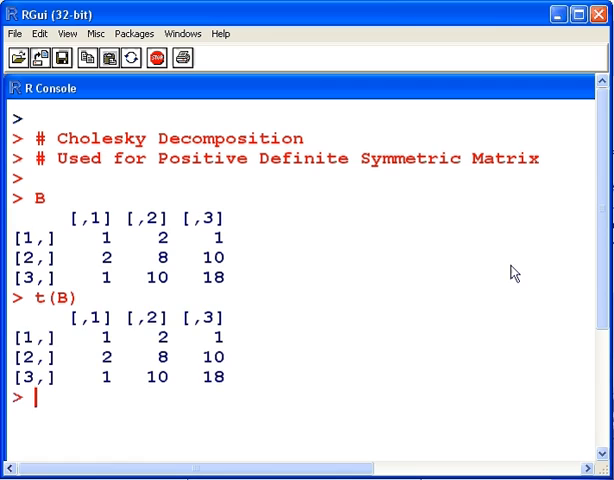
{"action": "mouse_move", "coordinate": [320, 272]}
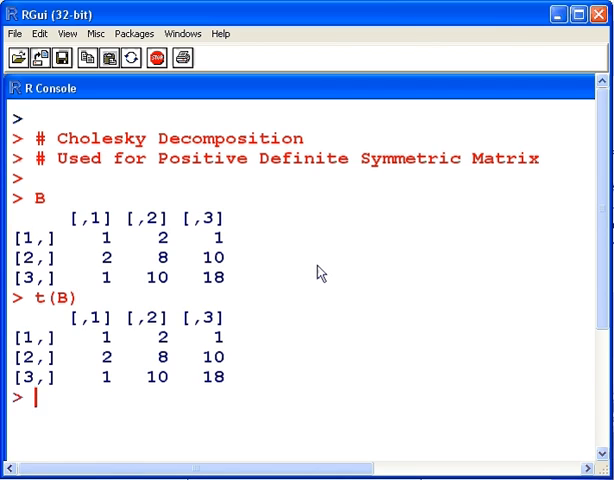
{"action": "type", "text": "B=="}
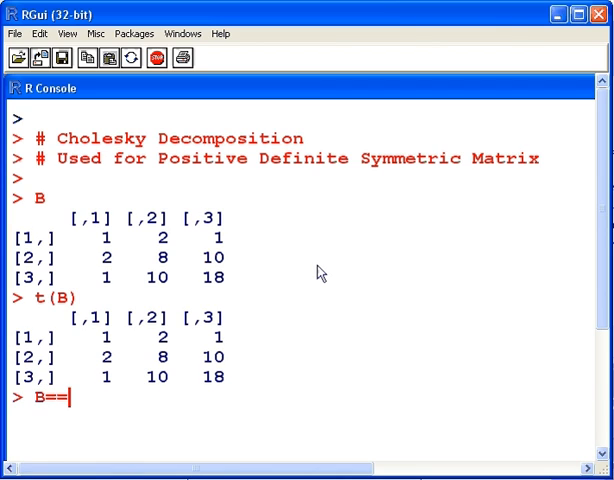
{"action": "type", "text": "t(B"}
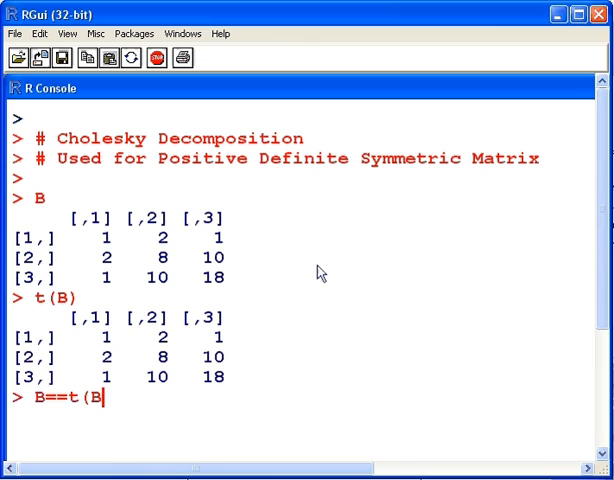
{"action": "key", "text": "Return"}
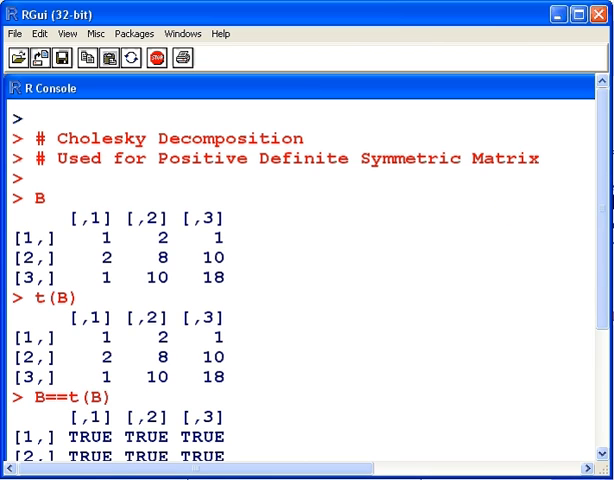
{"action": "scroll", "scroll_direction": "down", "scroll_amount": 3}
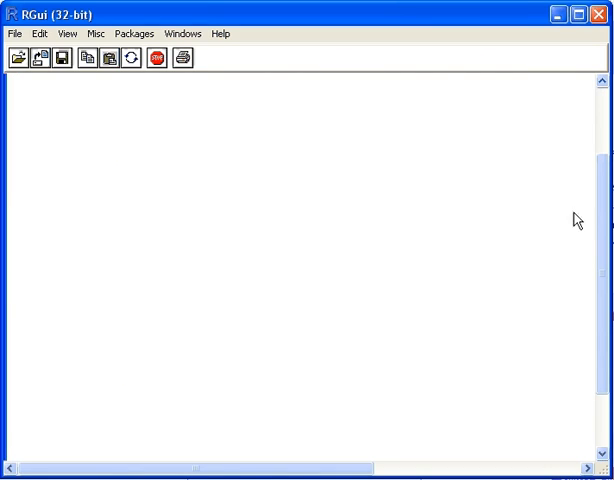
- Run chol(B) to get the upper-triangular factor with rows (1,2,1), (0,2,4), (0,0,1)
{"action": "type", "text": "ch"}
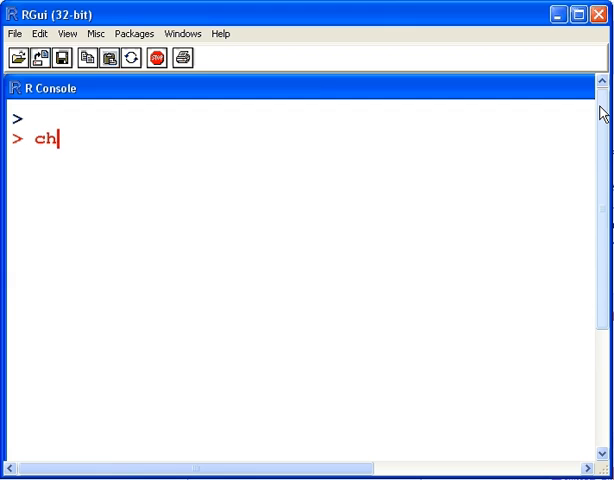
{"action": "type", "text": "ol(B"}
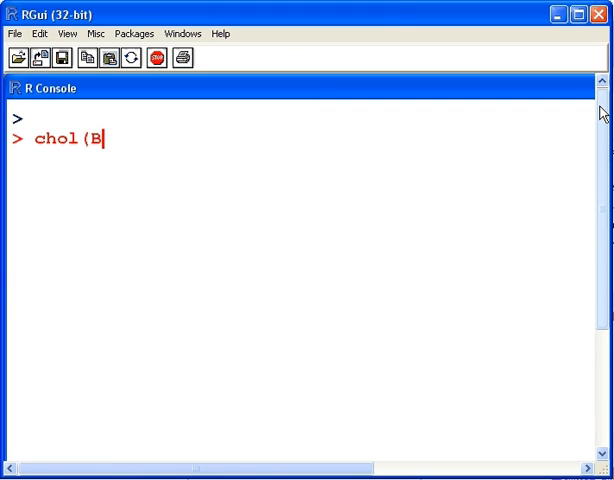
{"action": "key", "text": "Return"}
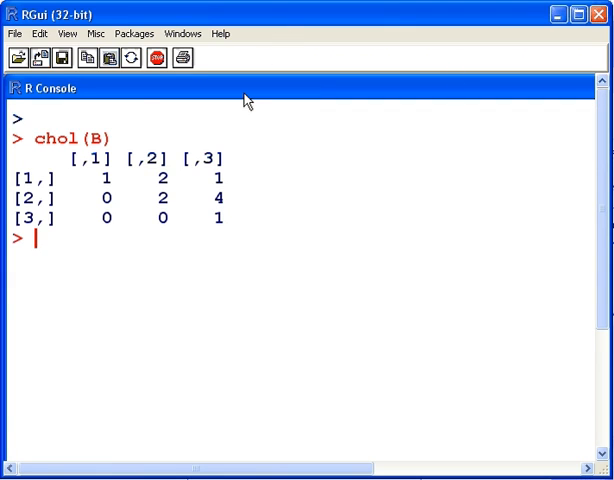
{"action": "mouse_move", "coordinate": [116, 182]}
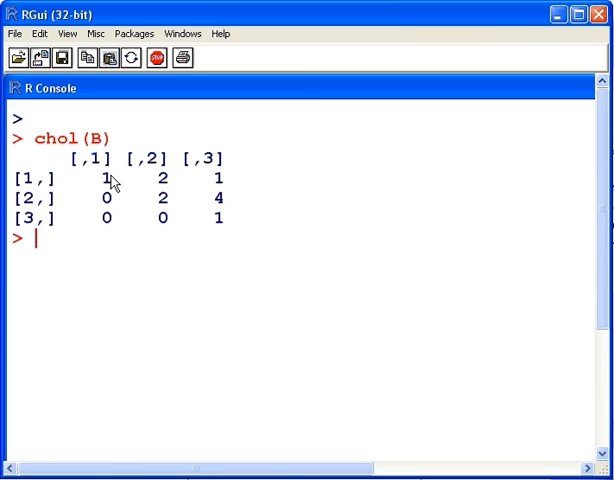
{"action": "mouse_move", "coordinate": [112, 200]}
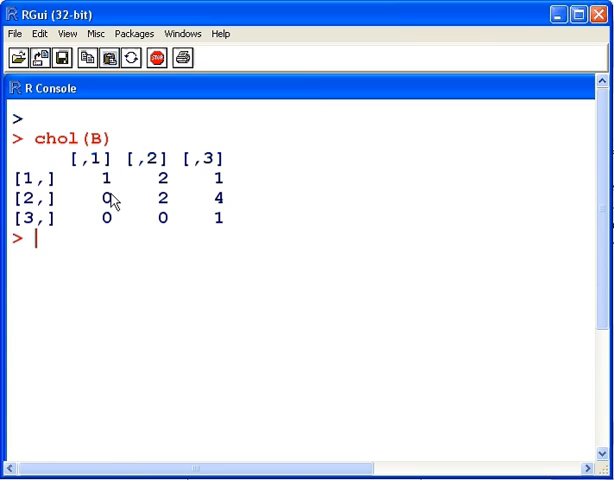
{"action": "key", "text": "Return"}
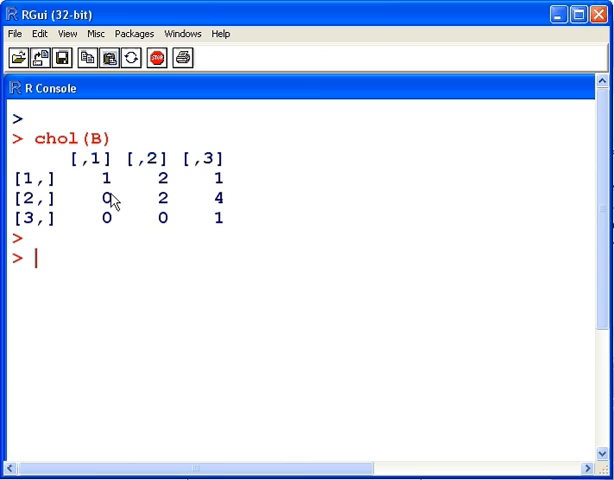
- Print the lower-triangular matrix L with rows (1,0,0), (2,2,0), (1,4,1) and clear the console
{"action": "type", "text": "L"}
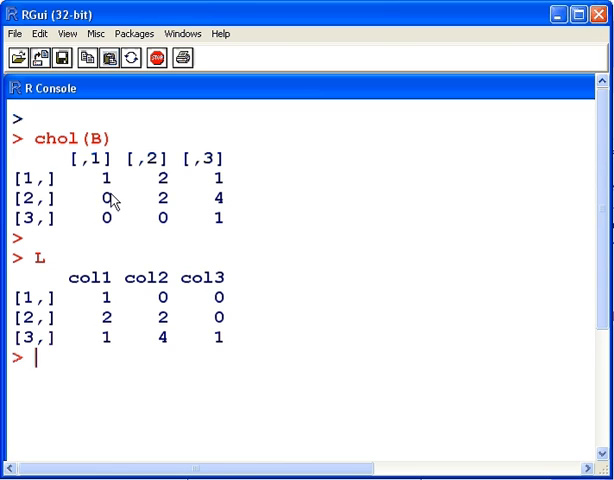
{"action": "type", "text": "t"}
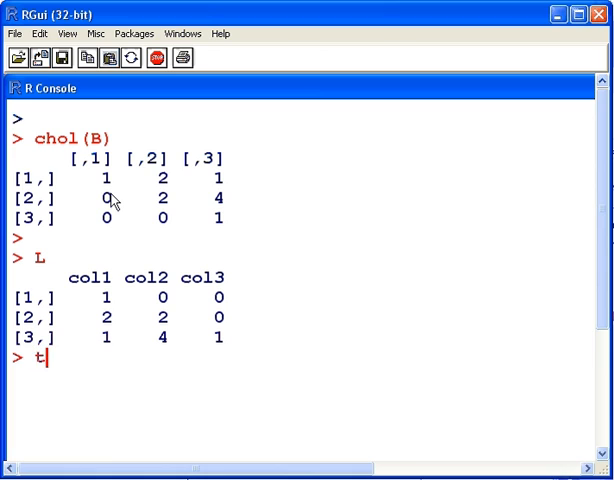
{"action": "key", "text": "Return"}
{"action": "type", "text": "B"}
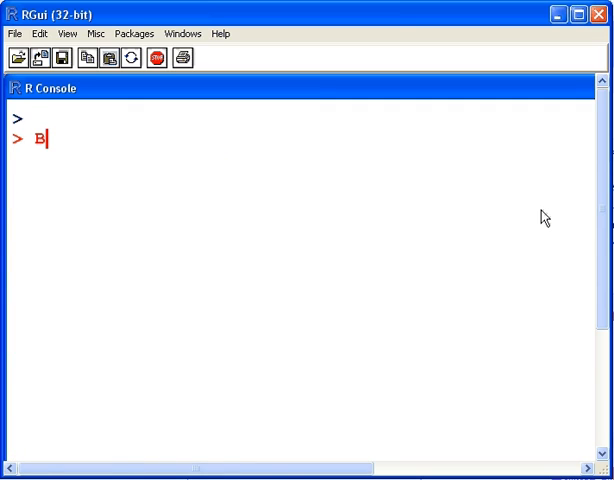
- Begin entering the comparison B==(L %*% t(L))
{"action": "type", "text": "== ("}
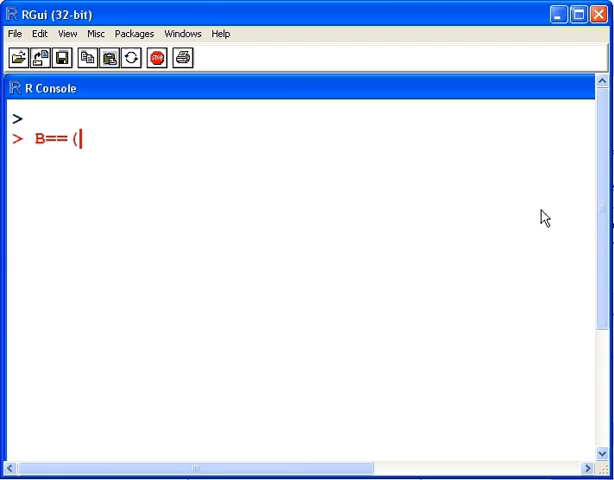
{"action": "type", "text": "L %"}
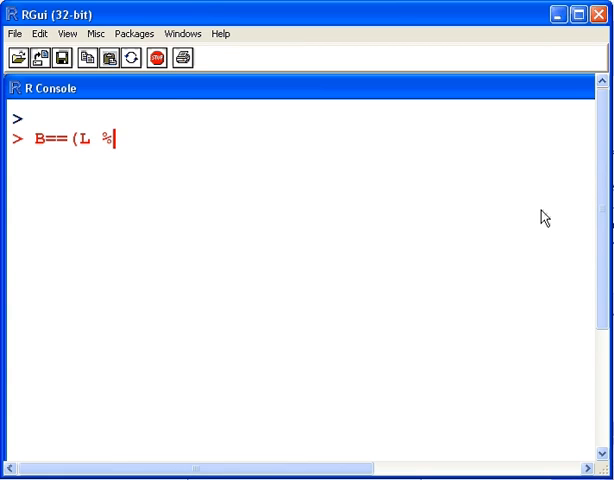